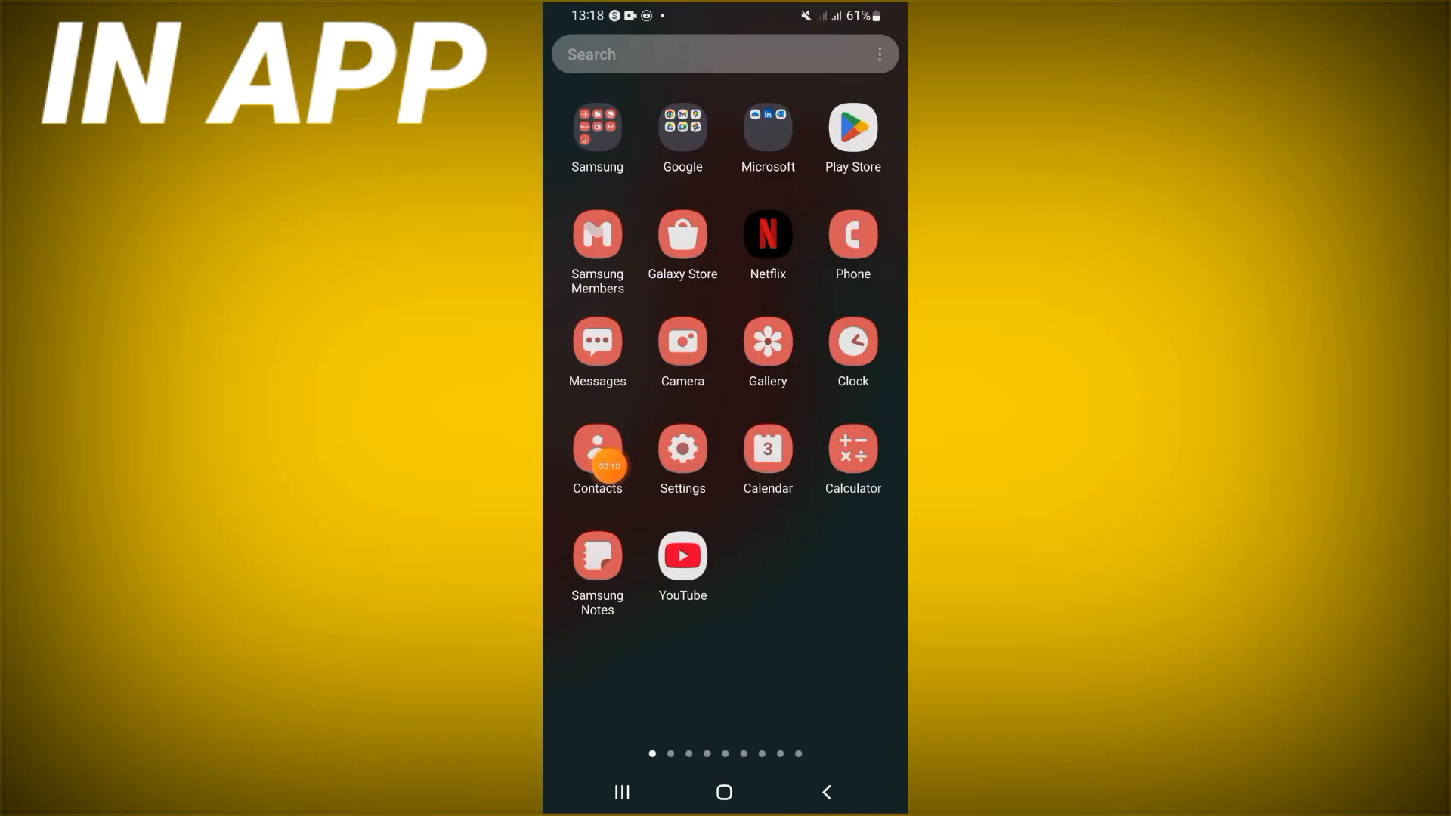
# Step: Search the Settings apps list for 'red' and open REDnote's App info page
pyautogui.click(682, 453)
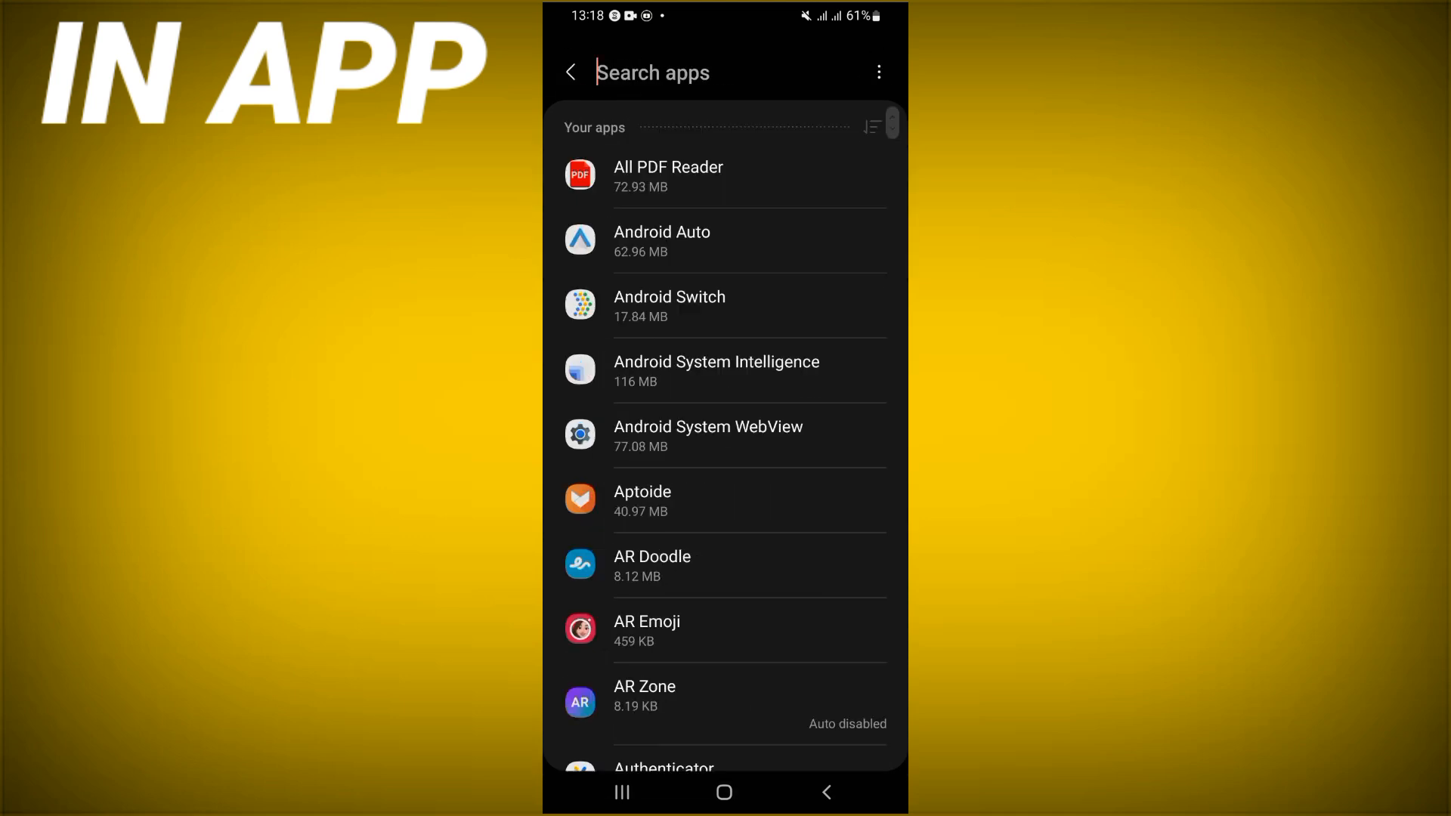
pyautogui.write('red')
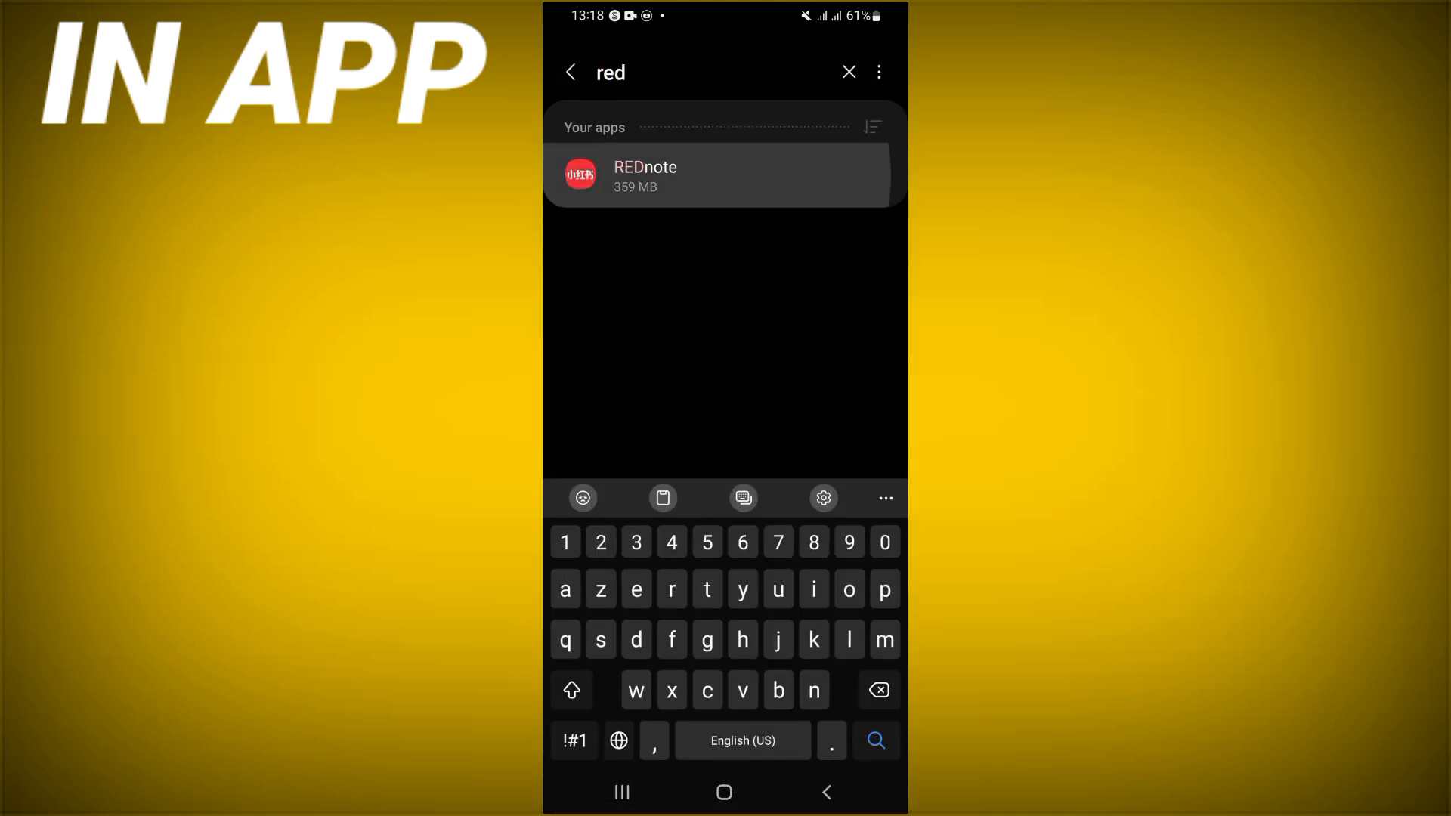
pyautogui.click(645, 176)
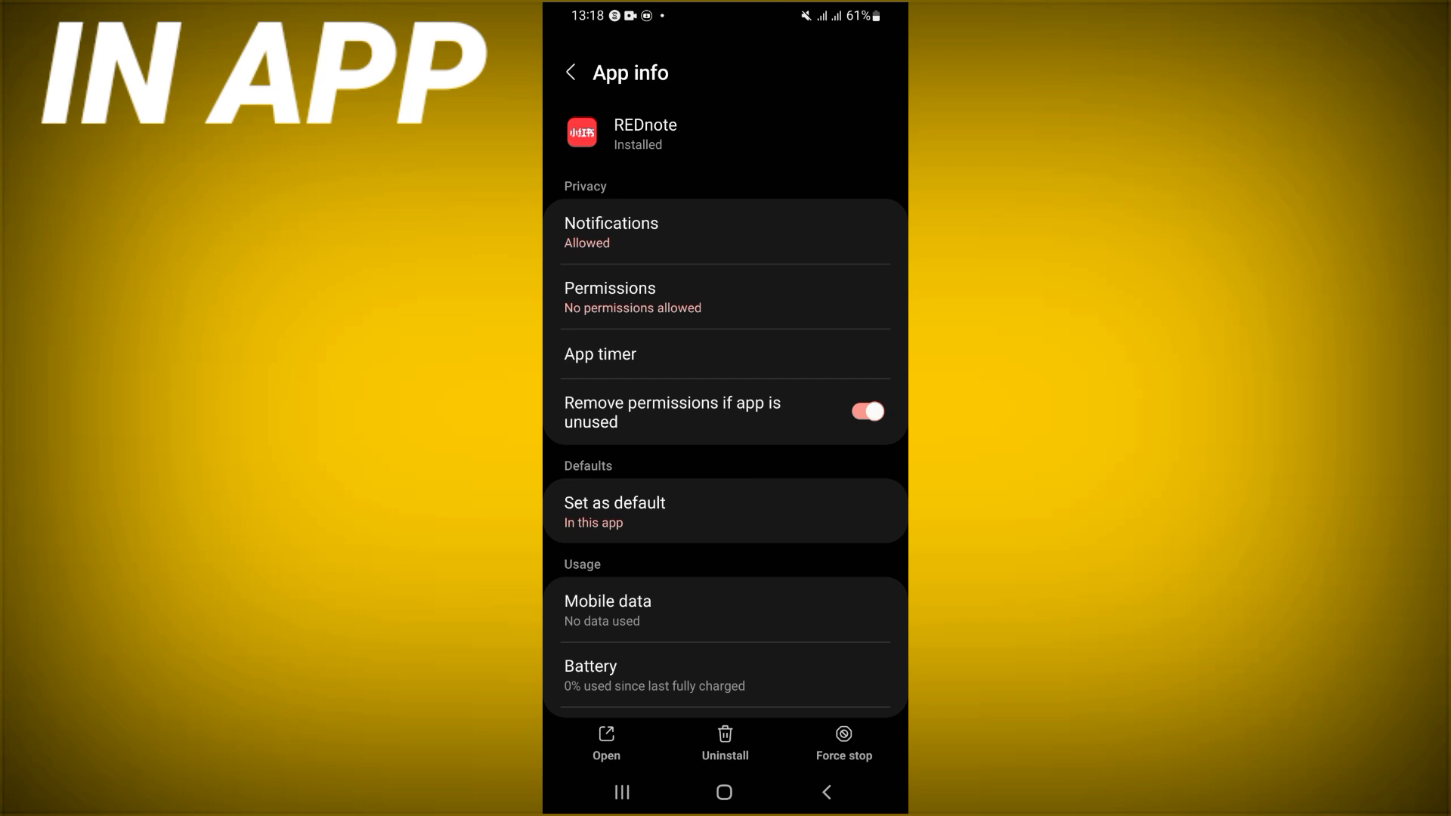
# Step: Clear REDnote's 7.91 MB of cached data from its Storage page
pyautogui.scroll(-3)
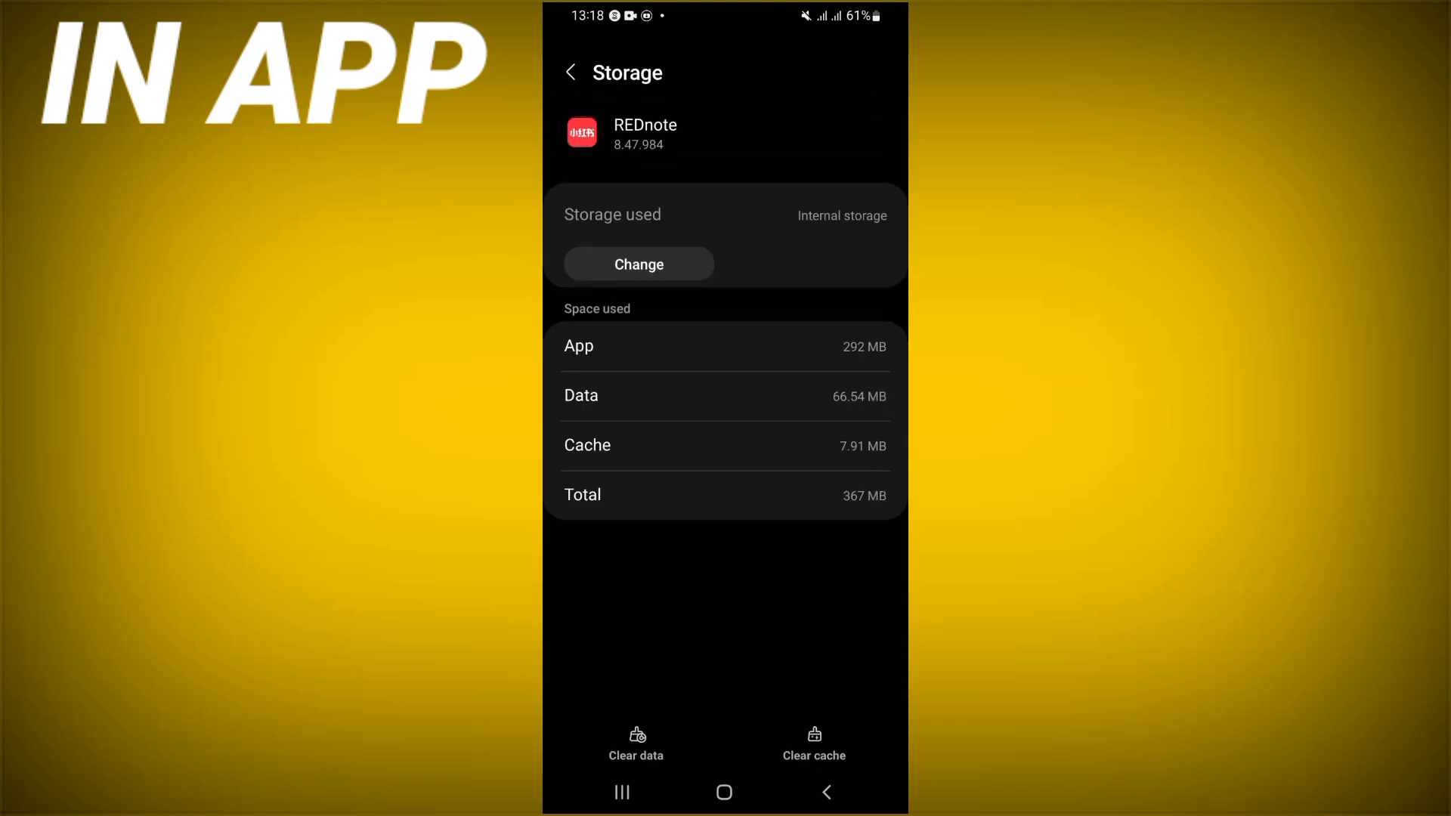
pyautogui.click(813, 743)
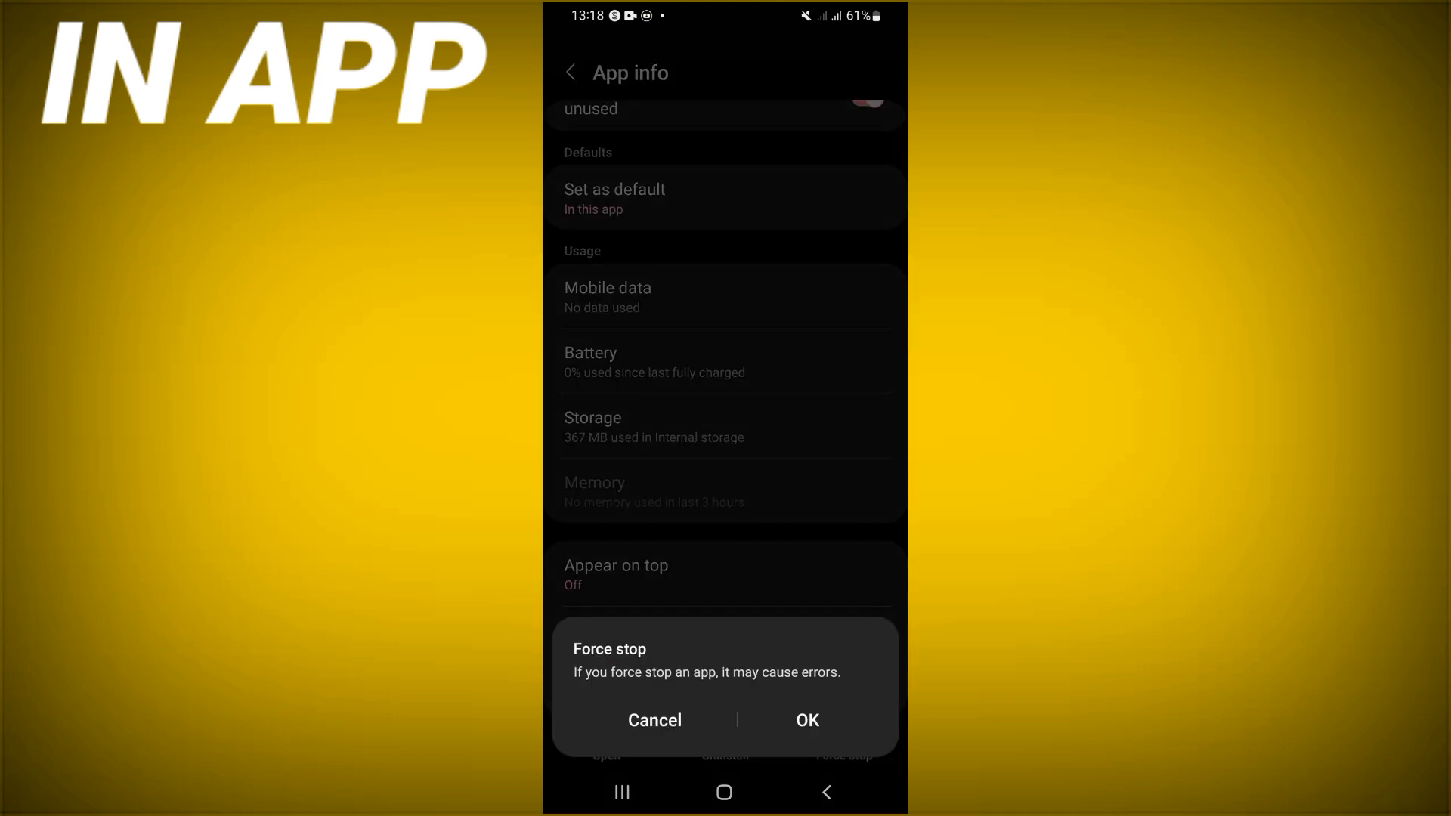
# Step: Confirm the REDnote force stop with OK, then go to the home screen
pyautogui.click(806, 721)
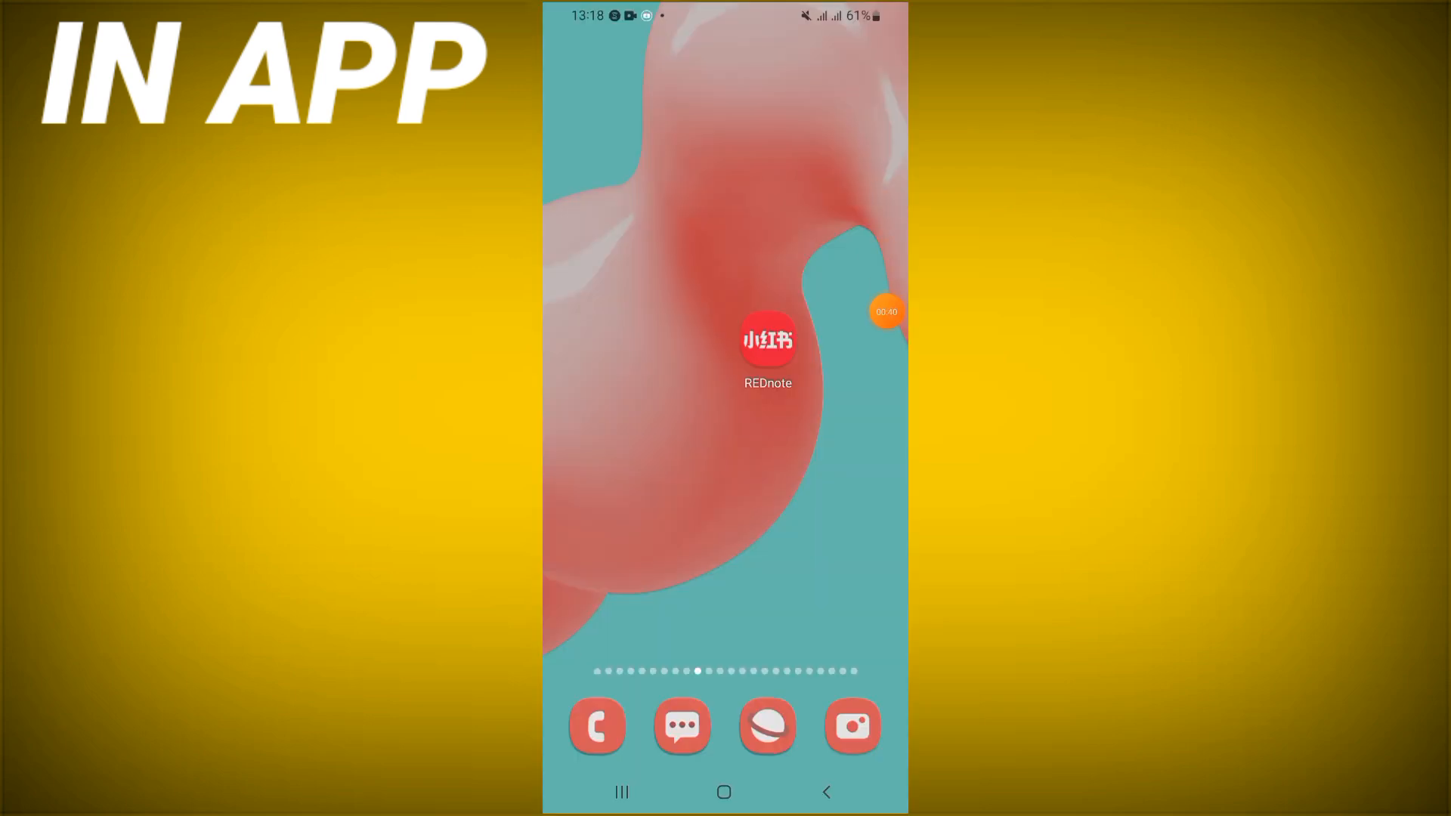
pyautogui.click(885, 312)
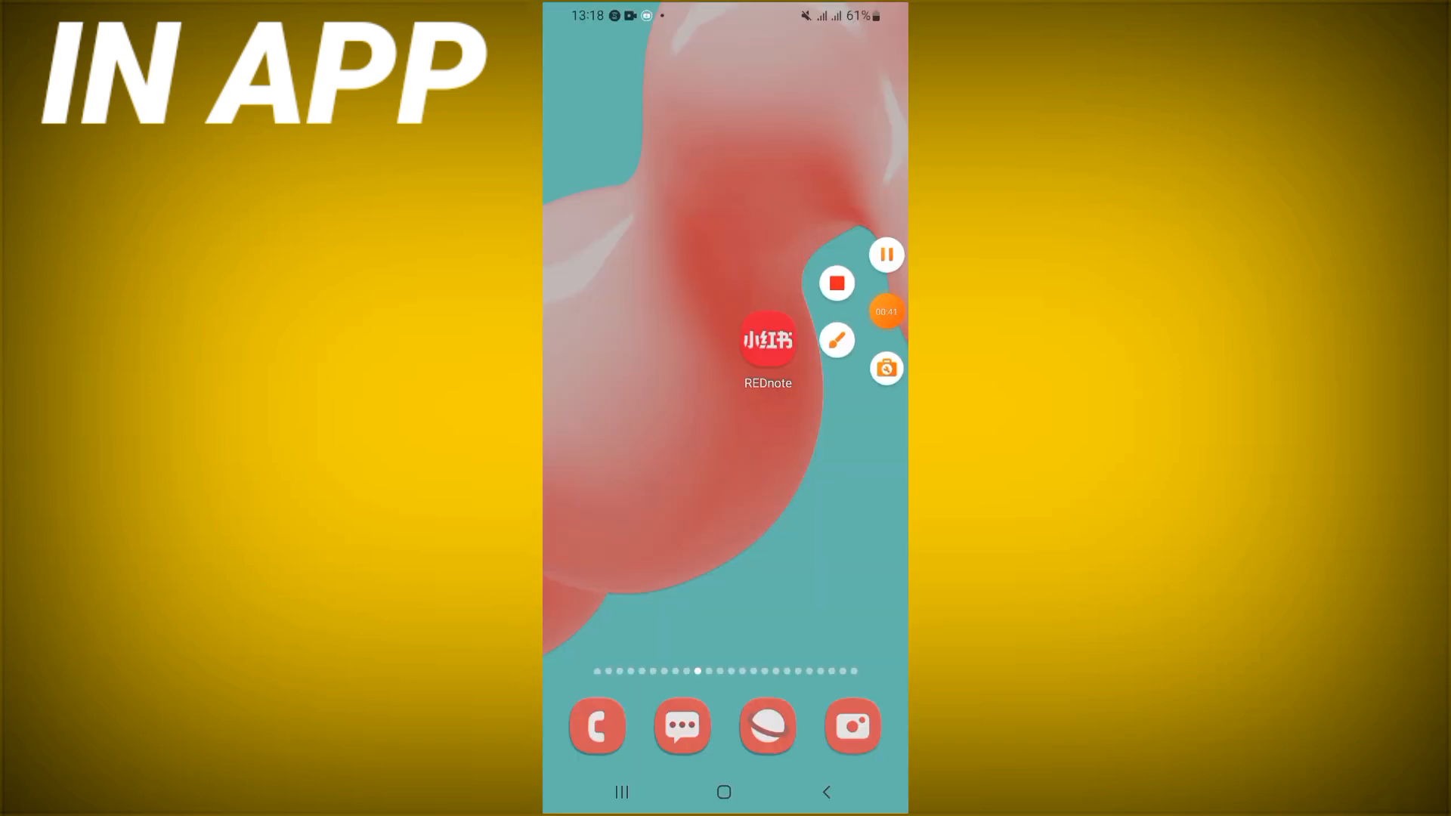